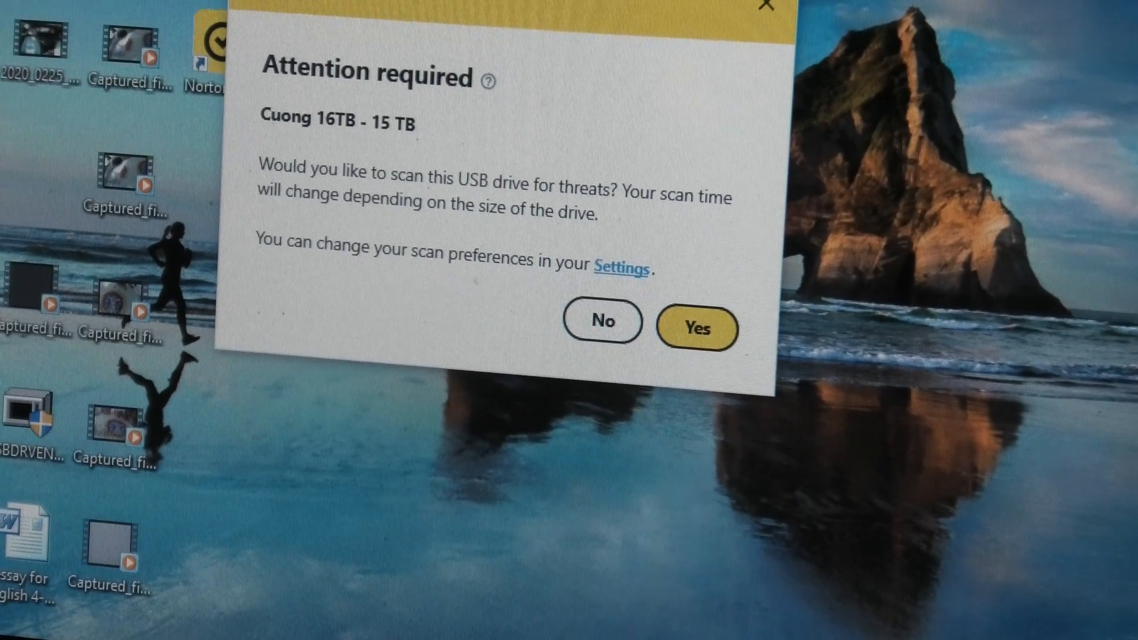
{"action": "mouse_move", "coordinate": [686, 282]}
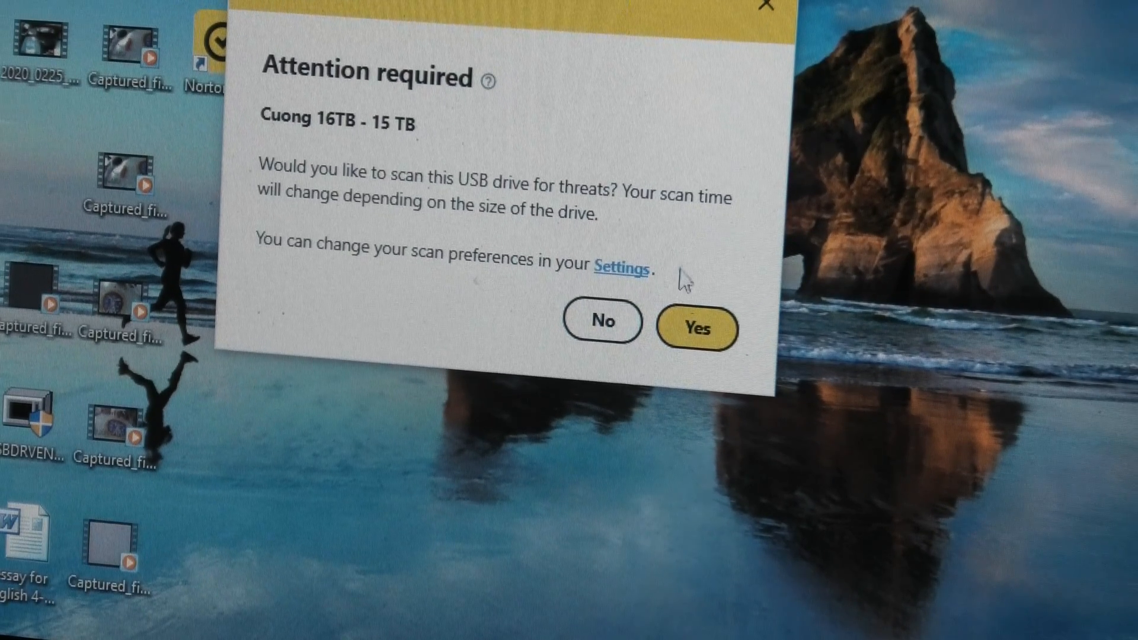
- Accept Norton's offer to scan the 16TB USB drive for threats
{"action": "left_click", "coordinate": [696, 329]}
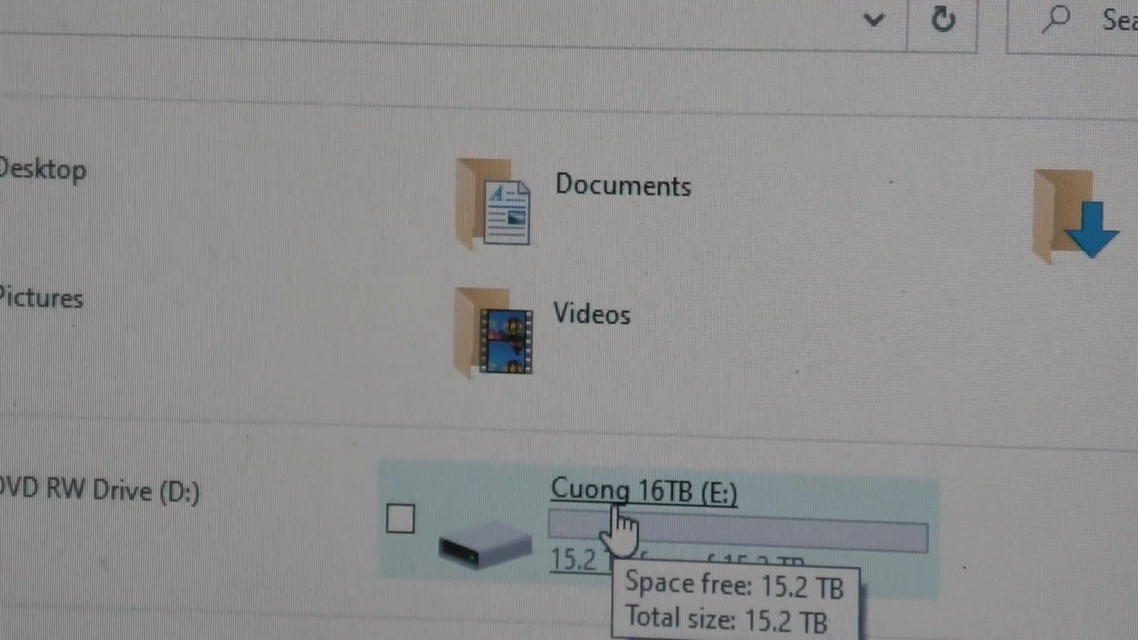
- Open the Cuong 16TB (E:) drive from This PC
{"action": "double_click", "coordinate": [646, 493]}
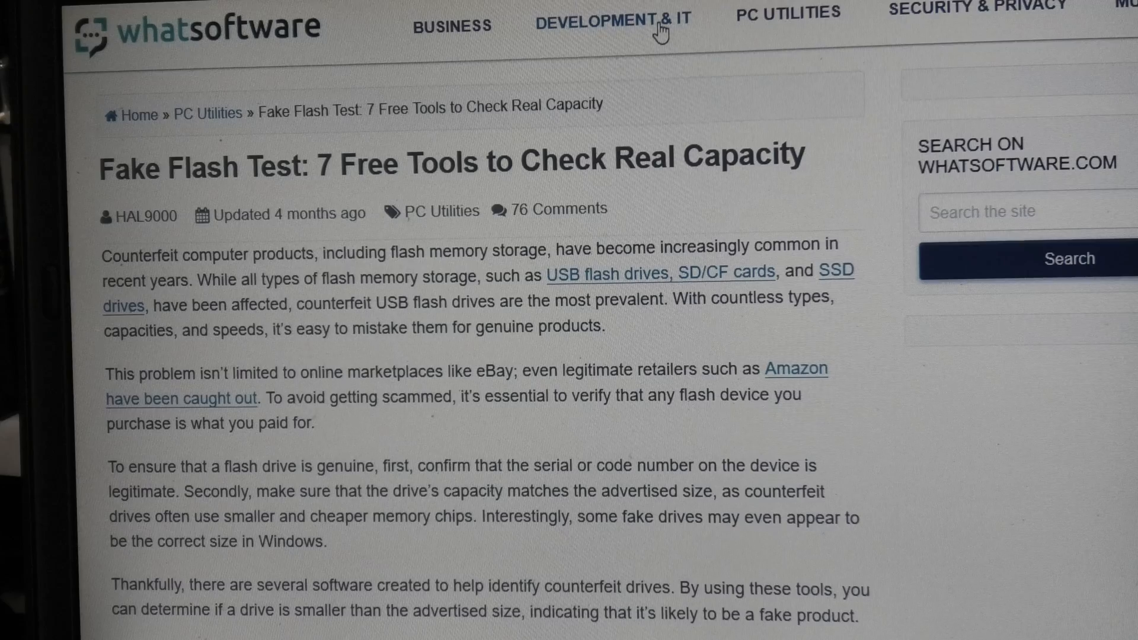
{"action": "scroll", "scroll_direction": "down", "scroll_amount": 3}
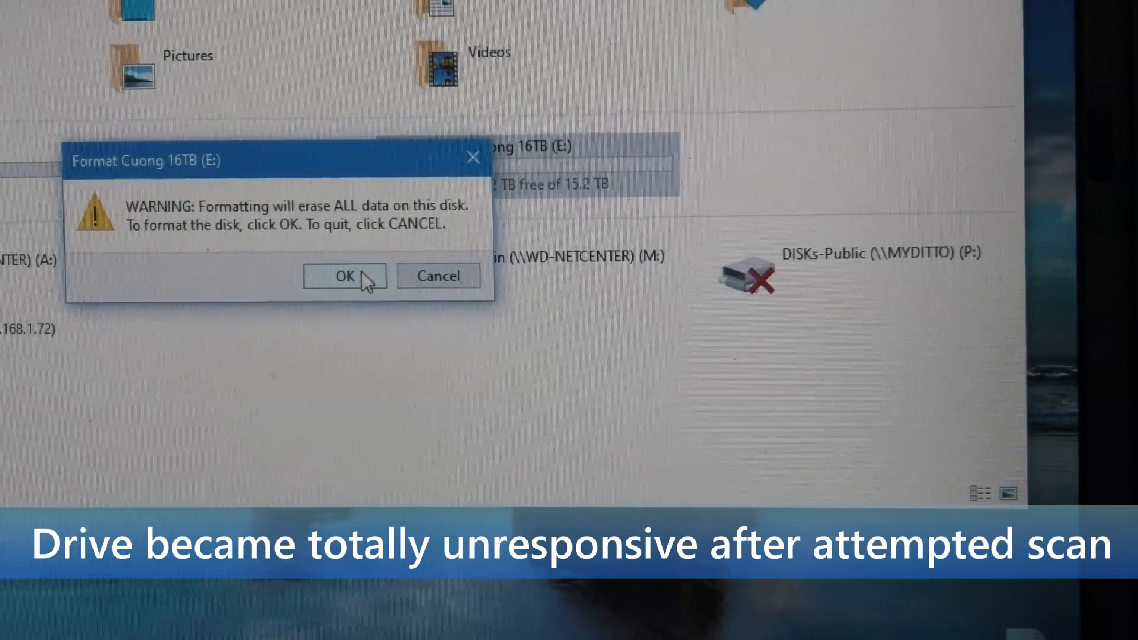
- Confirm the erase warning so drive E: gets formatted
{"action": "left_click", "coordinate": [346, 277]}
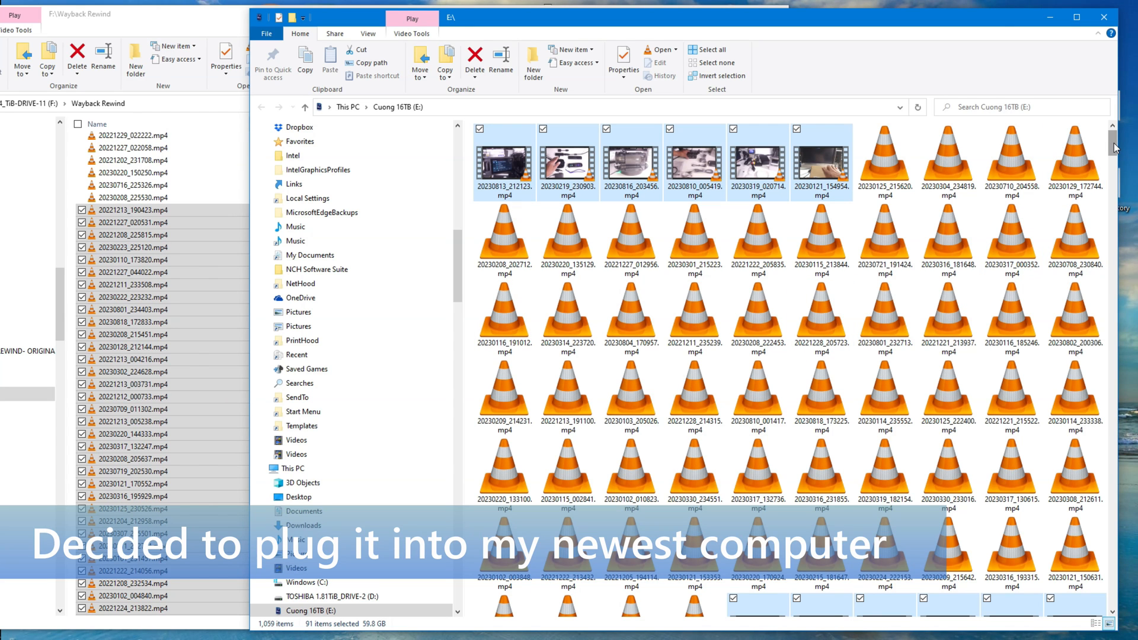
- Scroll down through the video files on drive E
{"action": "scroll", "scroll_direction": "down", "scroll_amount": 3}
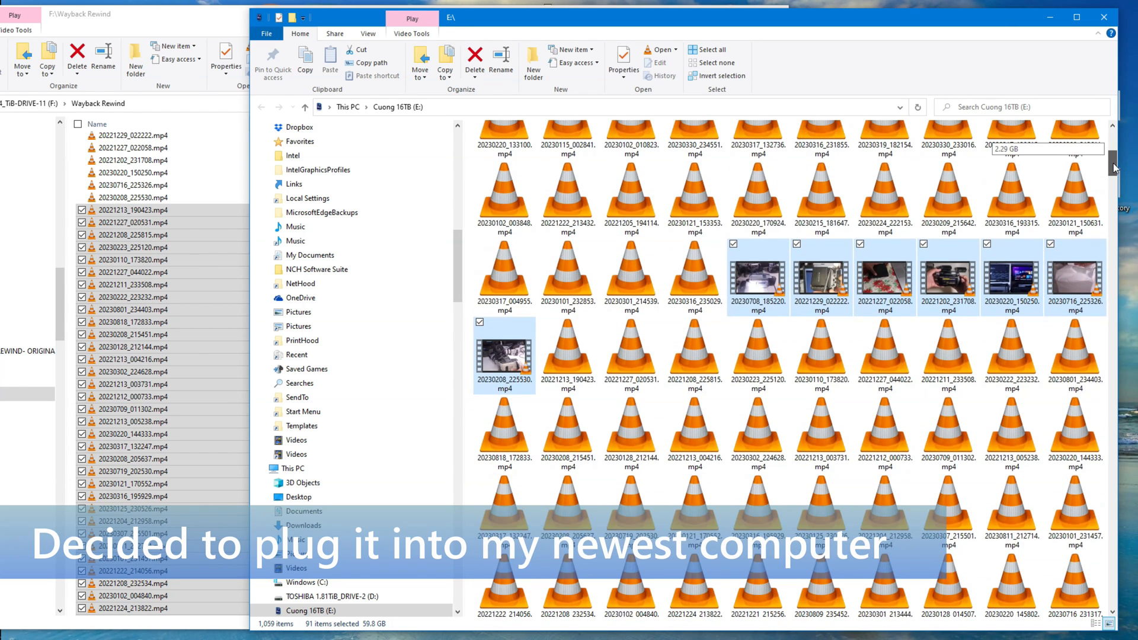
{"action": "scroll", "scroll_direction": "down", "scroll_amount": 3}
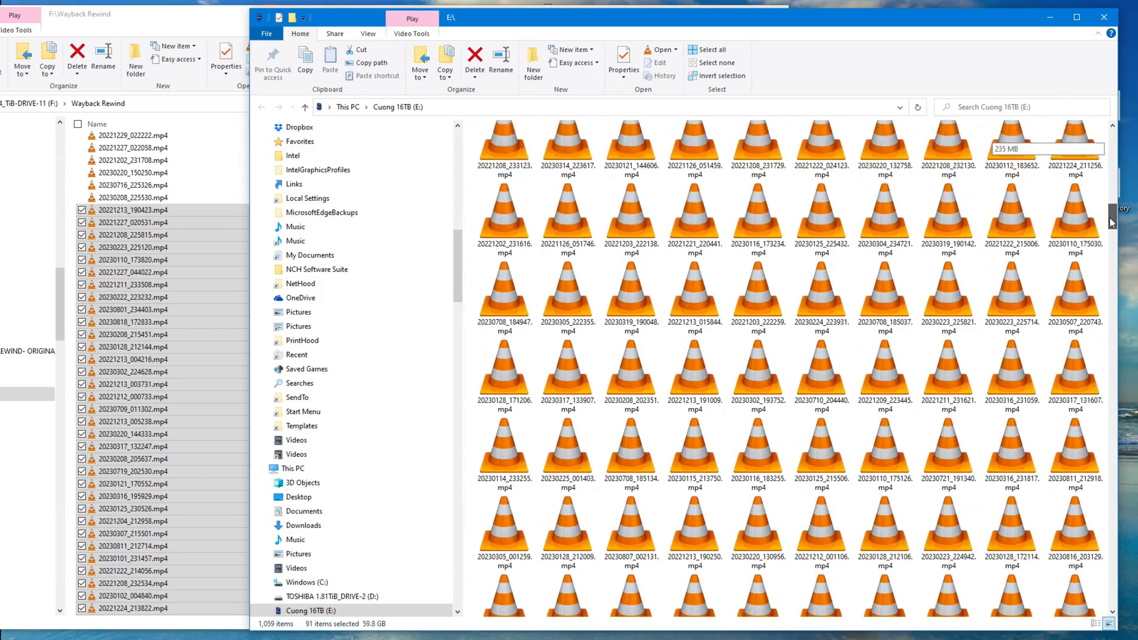
{"action": "scroll", "scroll_direction": "down", "scroll_amount": 3}
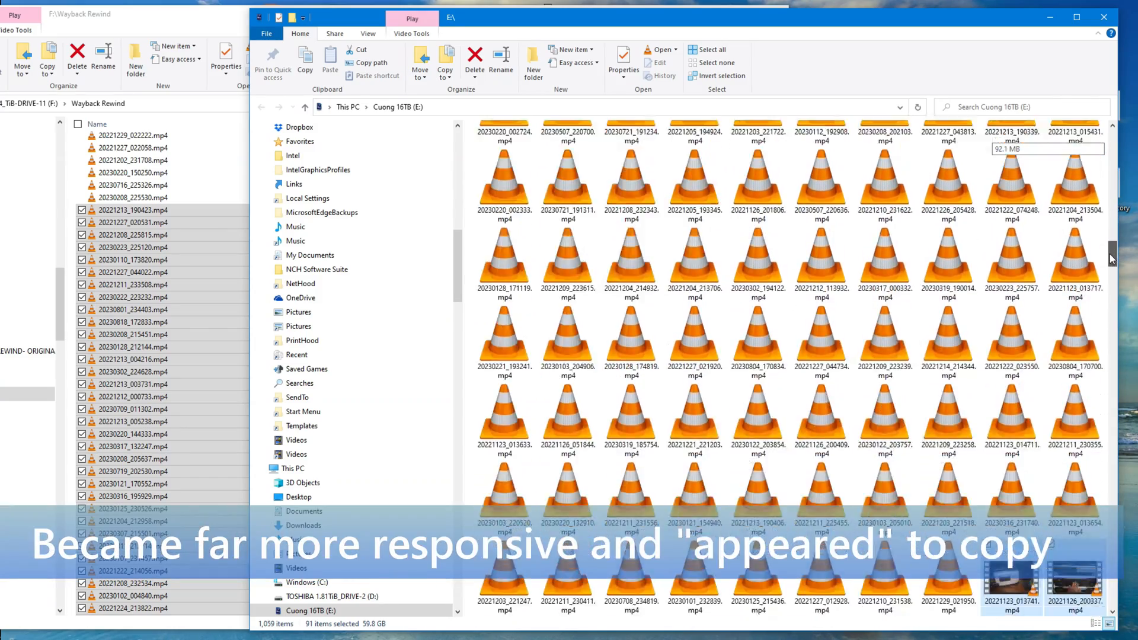
{"action": "scroll", "scroll_direction": "down", "scroll_amount": 3}
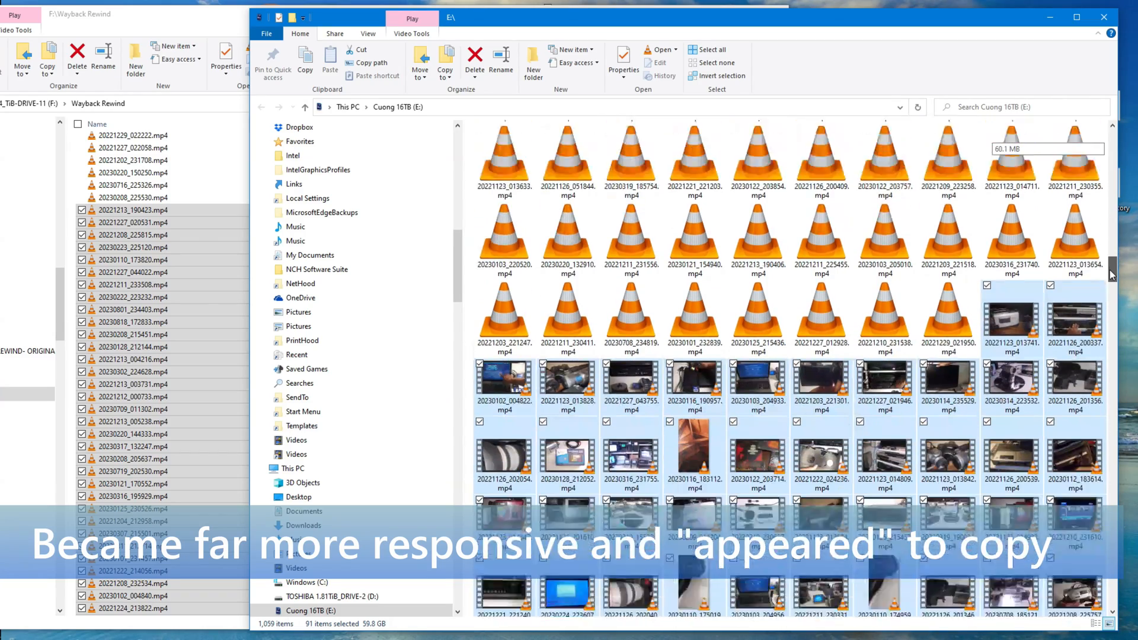
{"action": "scroll", "scroll_direction": "down", "scroll_amount": 3}
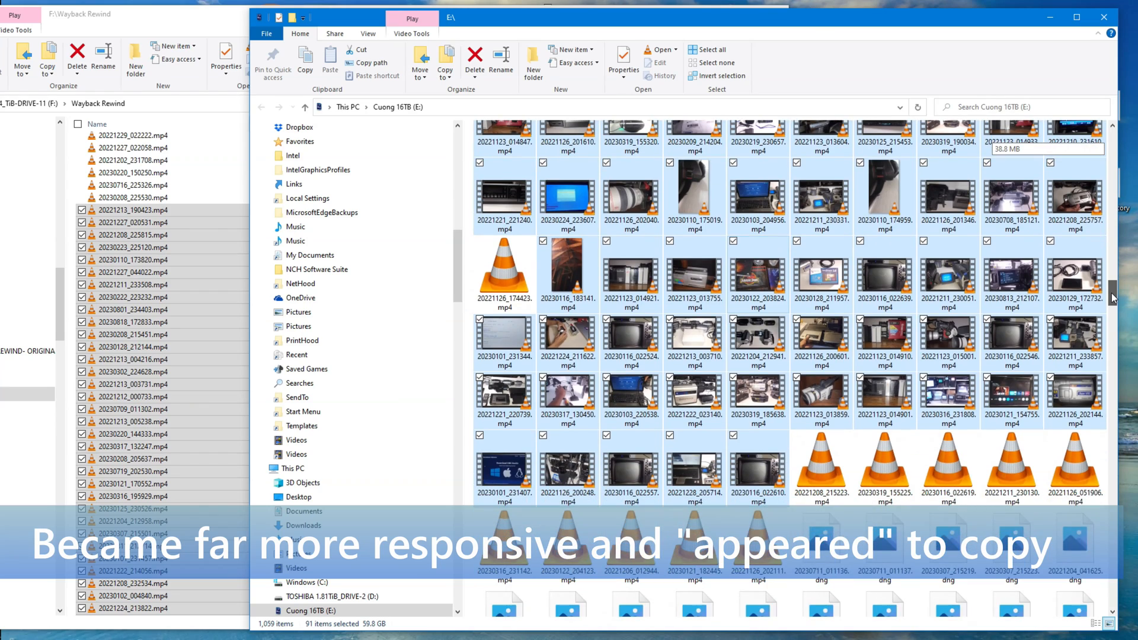
{"action": "scroll", "scroll_direction": "down", "scroll_amount": 3}
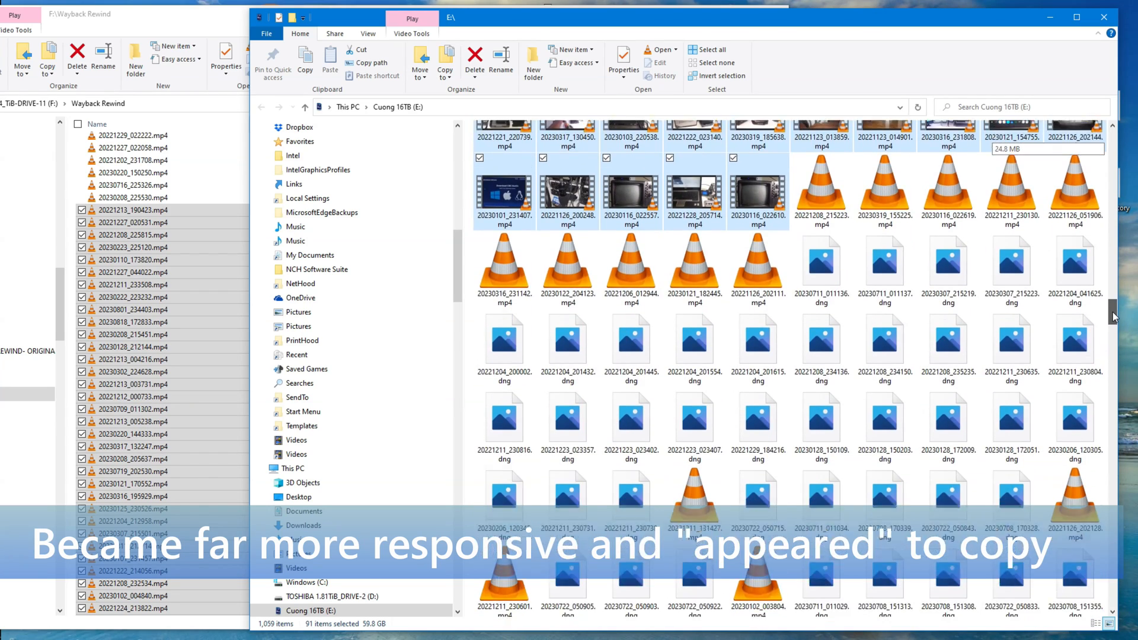
{"action": "scroll", "scroll_direction": "down", "scroll_amount": 3}
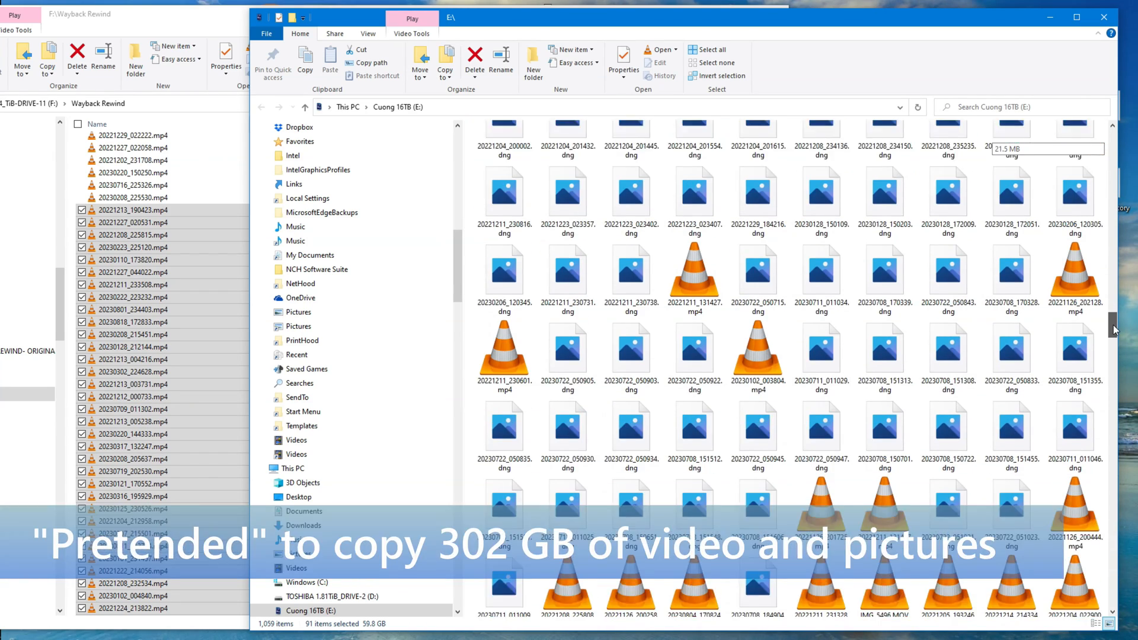
{"action": "scroll", "scroll_direction": "down", "scroll_amount": 3}
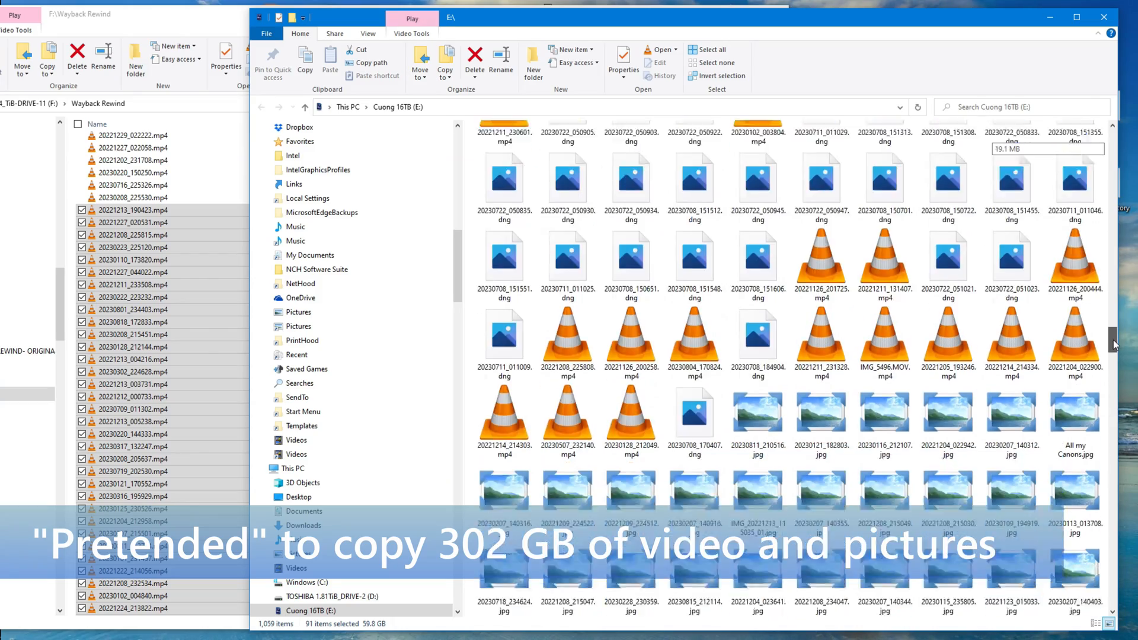
{"action": "scroll", "scroll_direction": "down", "scroll_amount": 3}
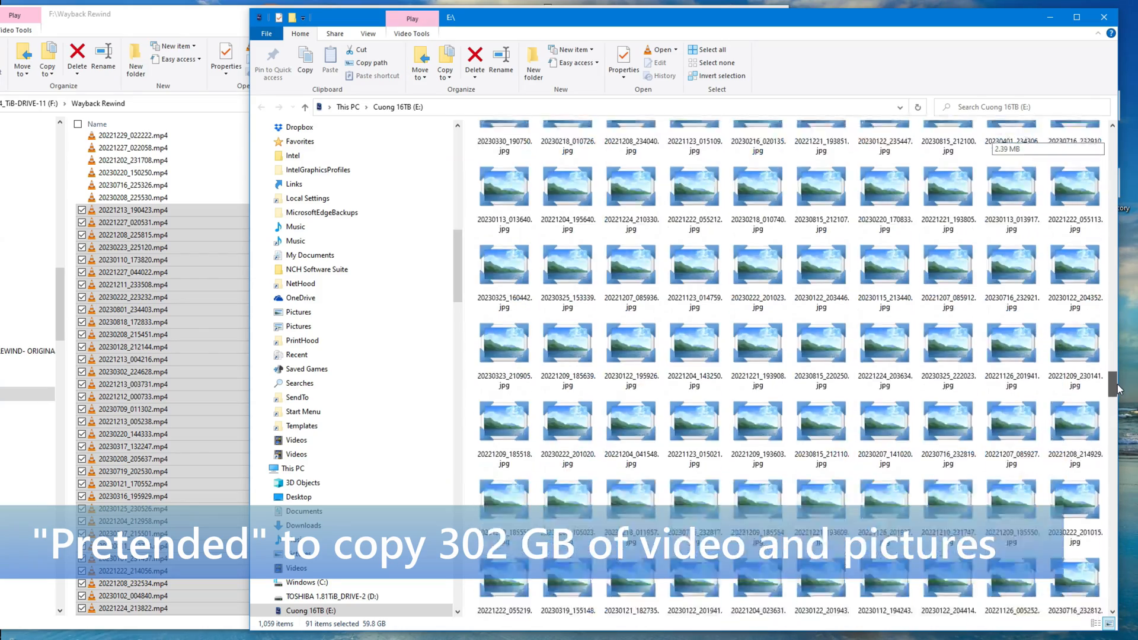
{"action": "scroll", "scroll_direction": "down", "scroll_amount": 3}
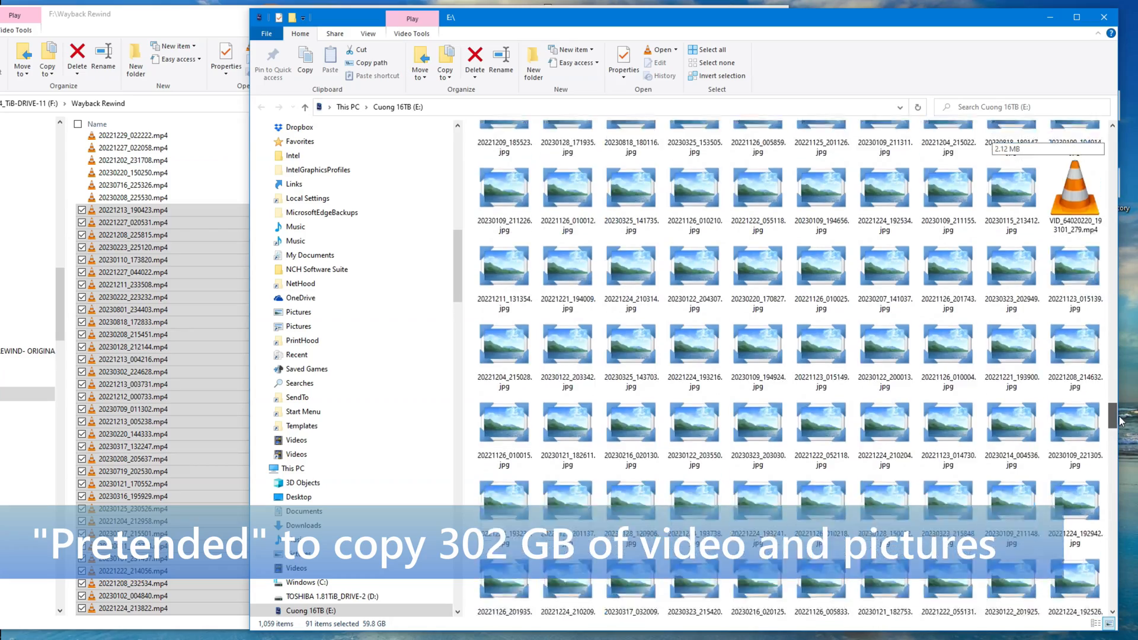
{"action": "scroll", "scroll_direction": "down", "scroll_amount": 3}
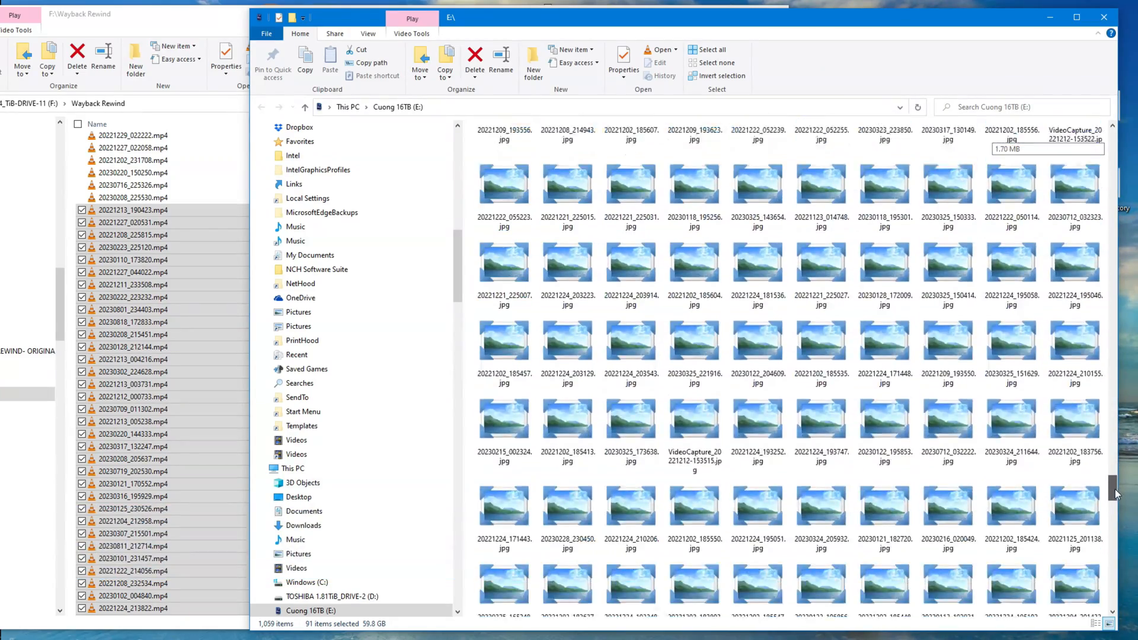
{"action": "scroll", "scroll_direction": "down", "scroll_amount": 3}
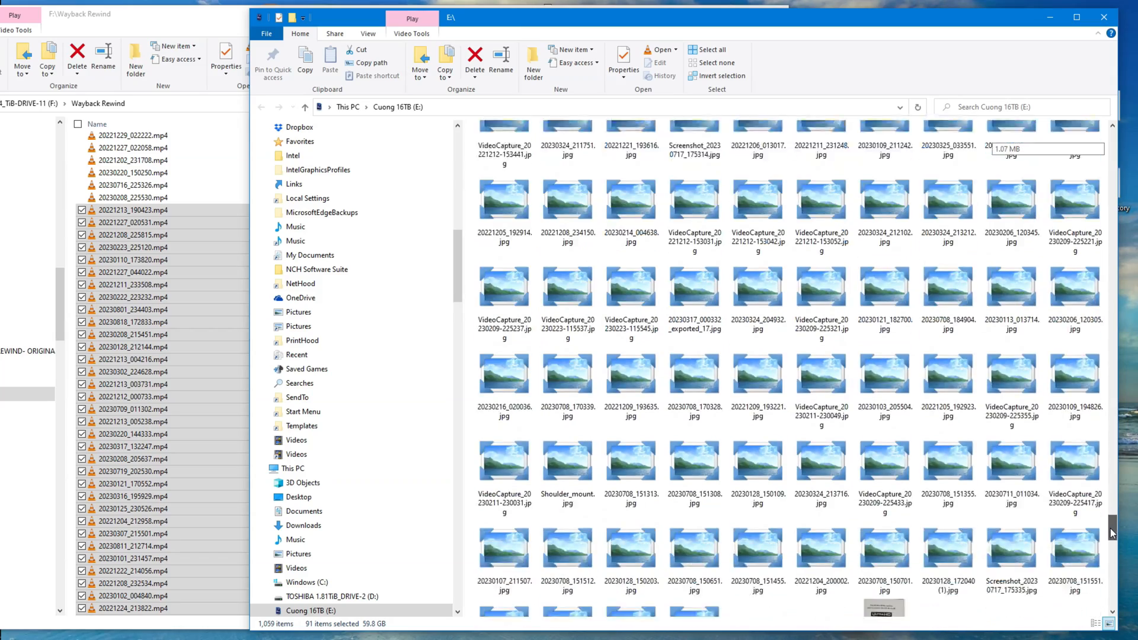
{"action": "scroll", "scroll_direction": "down", "scroll_amount": 3}
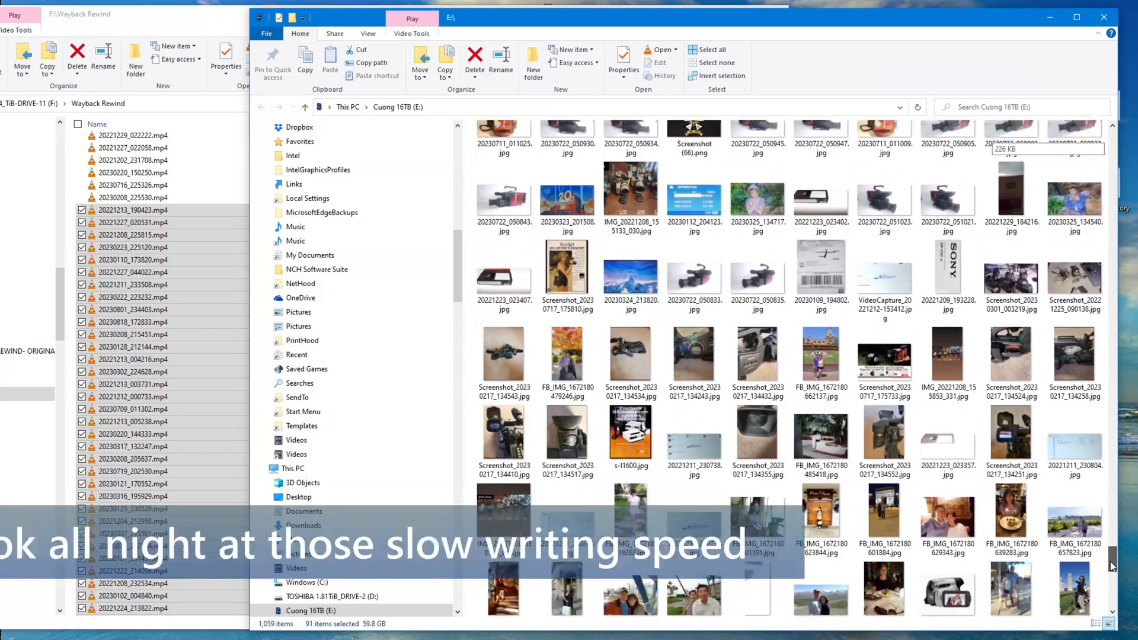
{"action": "scroll", "scroll_direction": "down", "scroll_amount": 3}
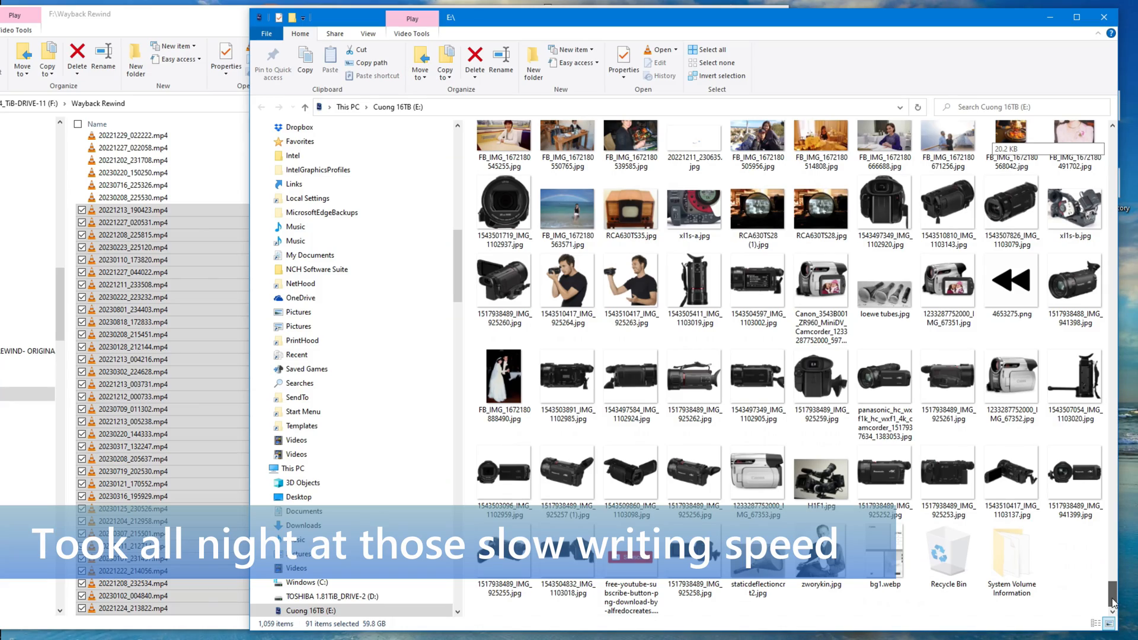
{"action": "scroll", "scroll_direction": "down", "scroll_amount": 3}
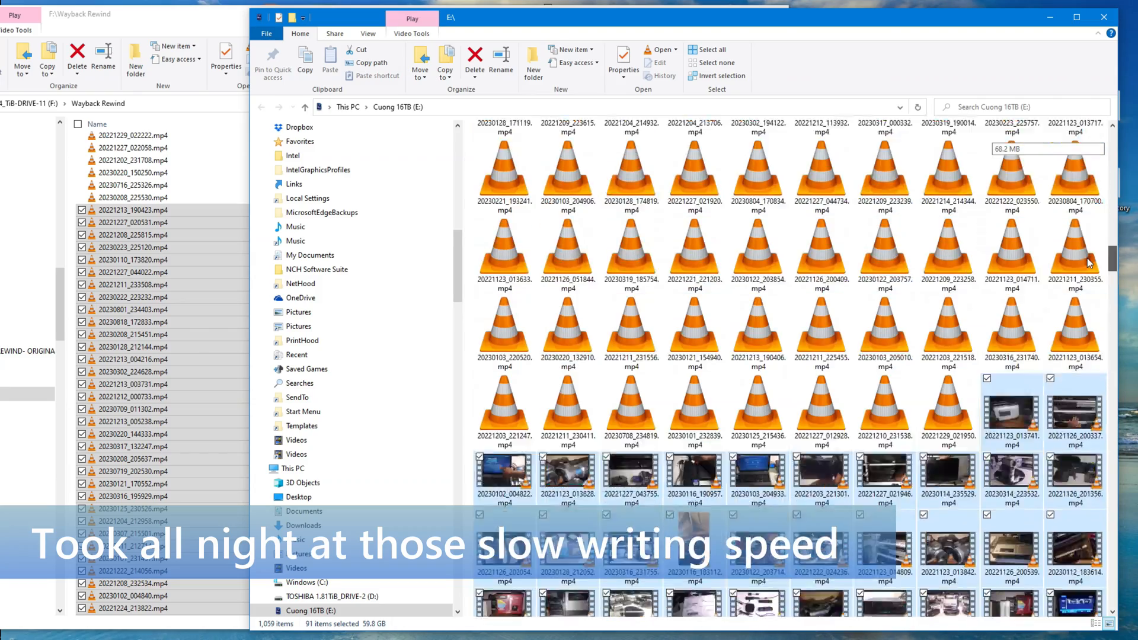
{"action": "scroll", "scroll_direction": "down", "scroll_amount": 3}
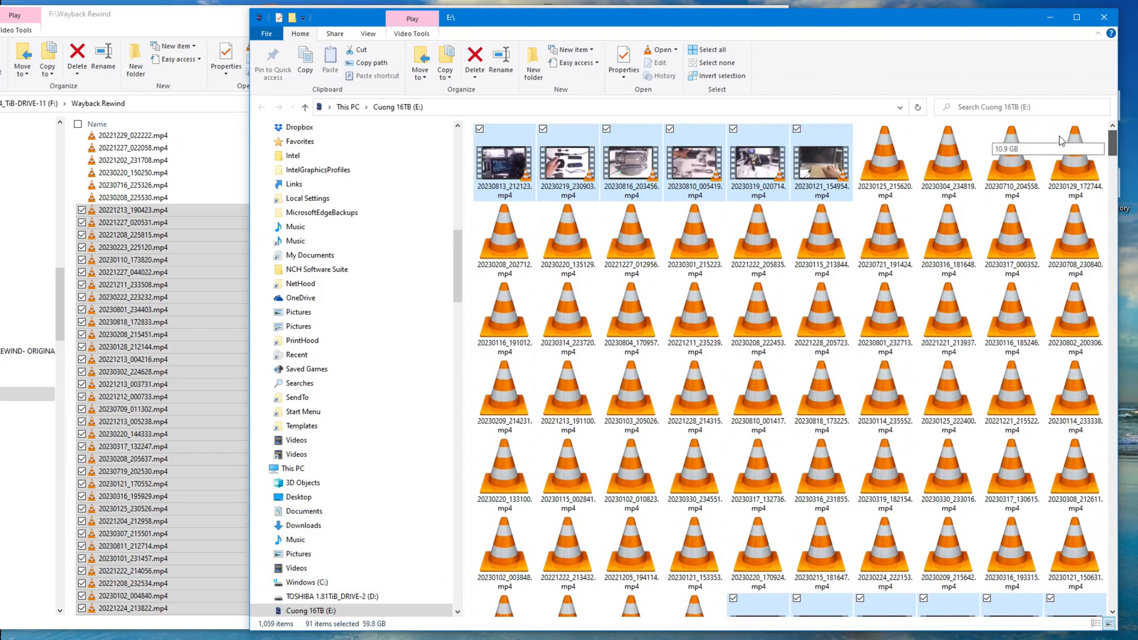
{"action": "mouse_move", "coordinate": [1011, 100]}
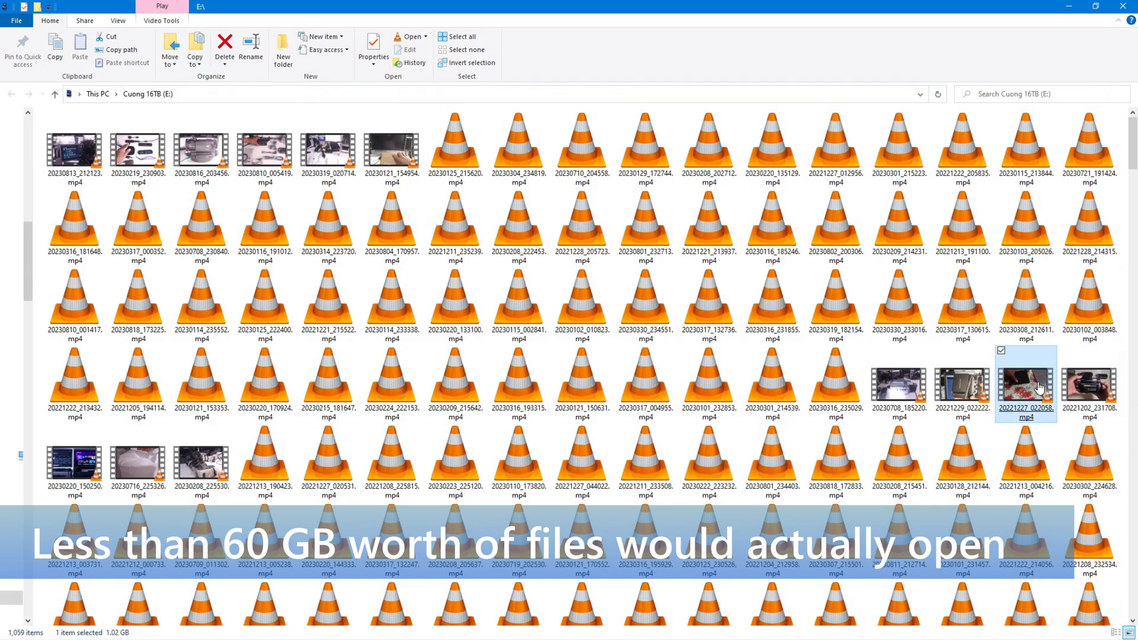
- Test-open videos on drive E and check one file's size
{"action": "double_click", "coordinate": [1025, 385]}
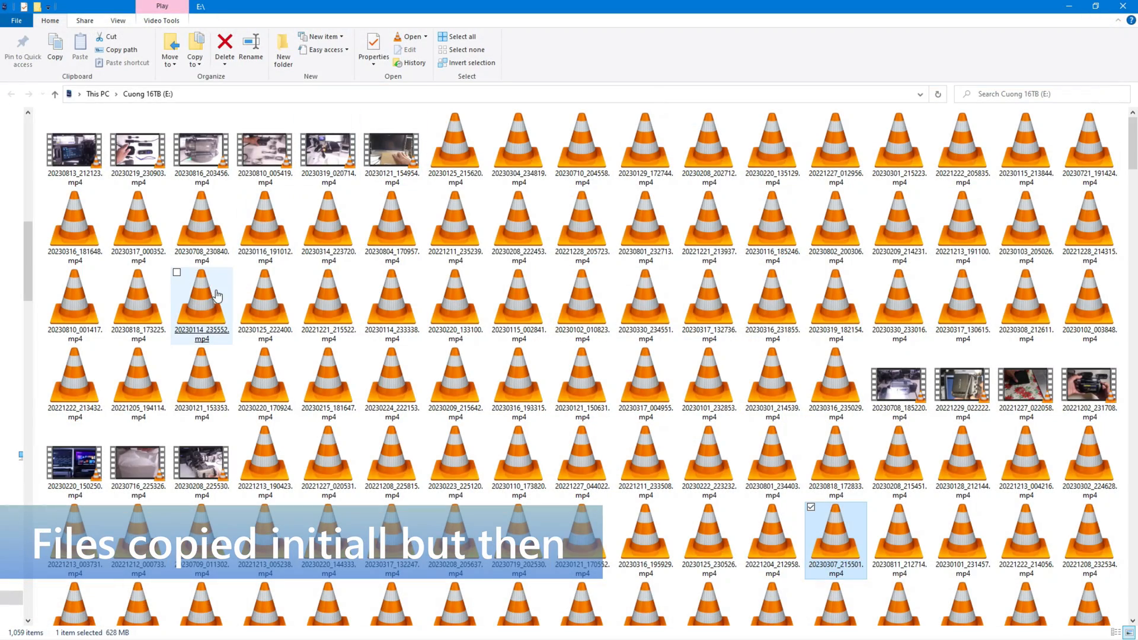
{"action": "left_click", "coordinate": [137, 384]}
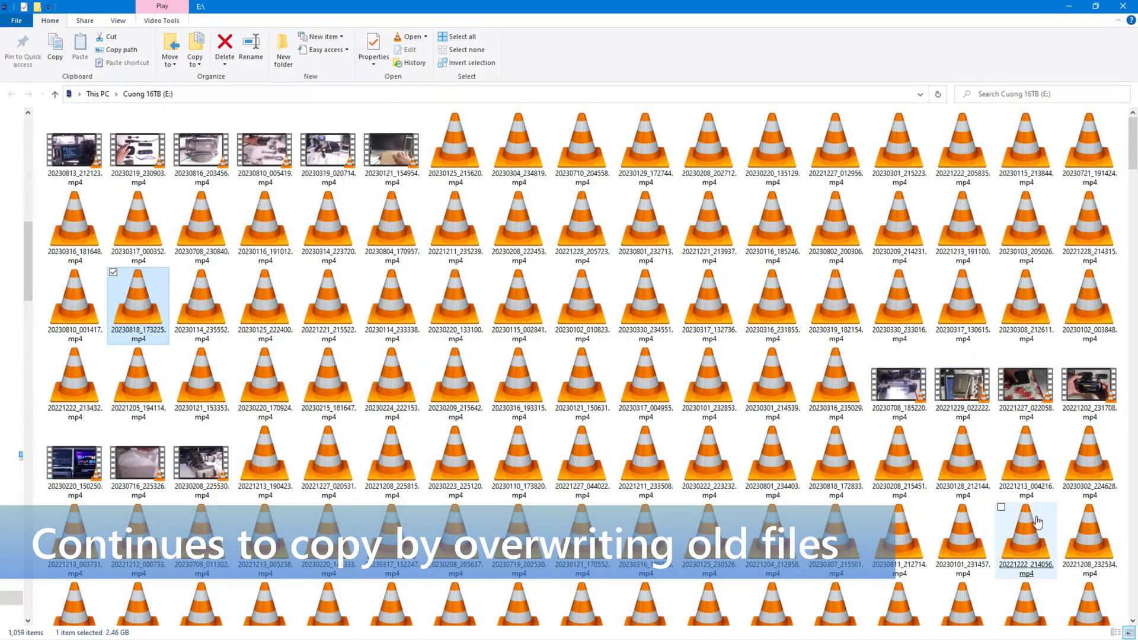
{"action": "double_click", "coordinate": [1026, 537]}
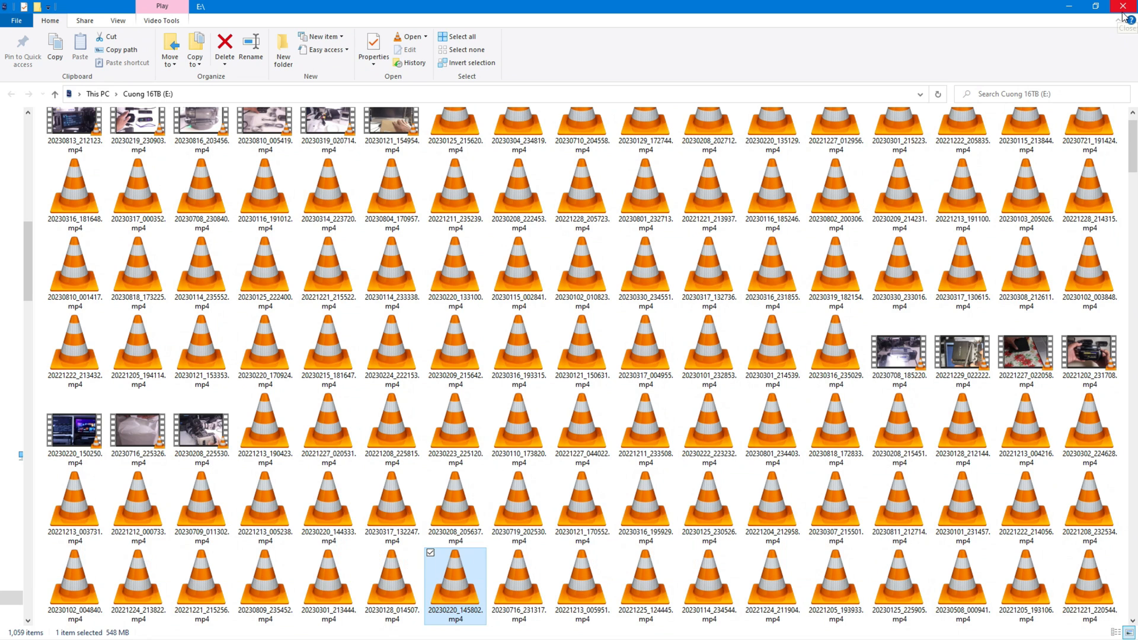
{"action": "mouse_move", "coordinate": [1125, 13]}
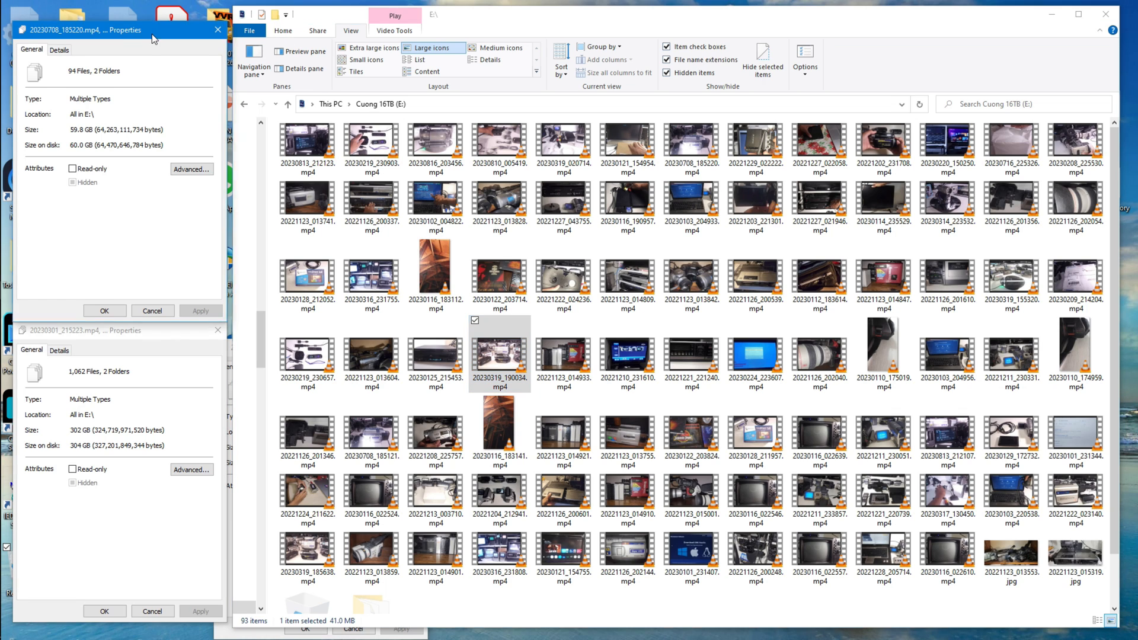
- Move the properties window and test that remaining videos on drive E play
{"action": "left_click_drag", "start_coordinate": [109, 30], "coordinate": [109, 19]}
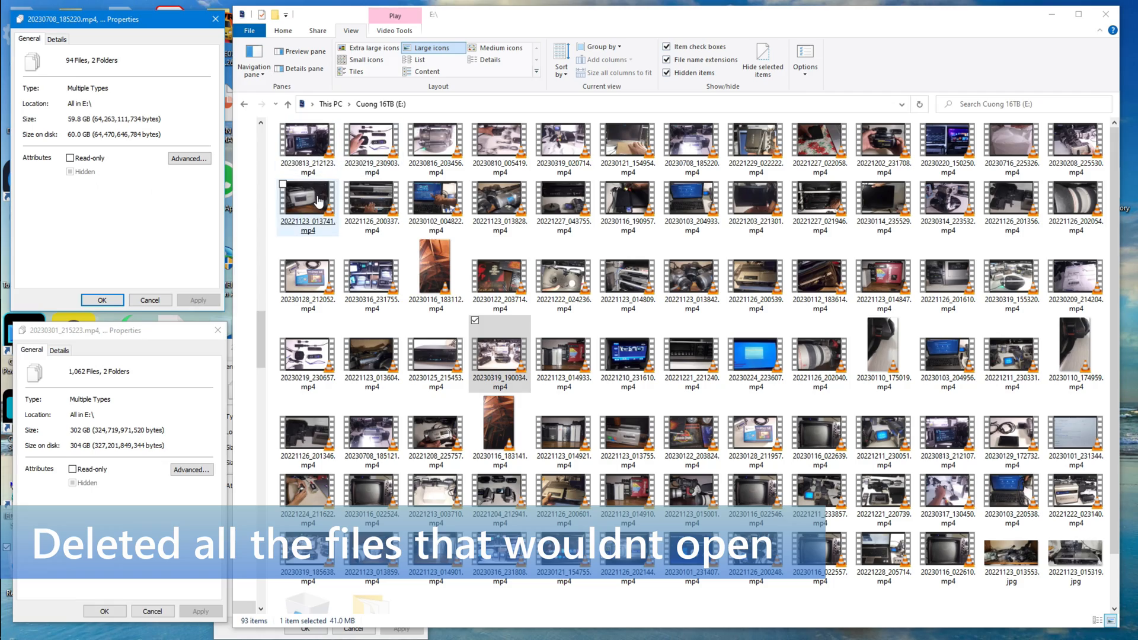
{"action": "double_click", "coordinate": [307, 198]}
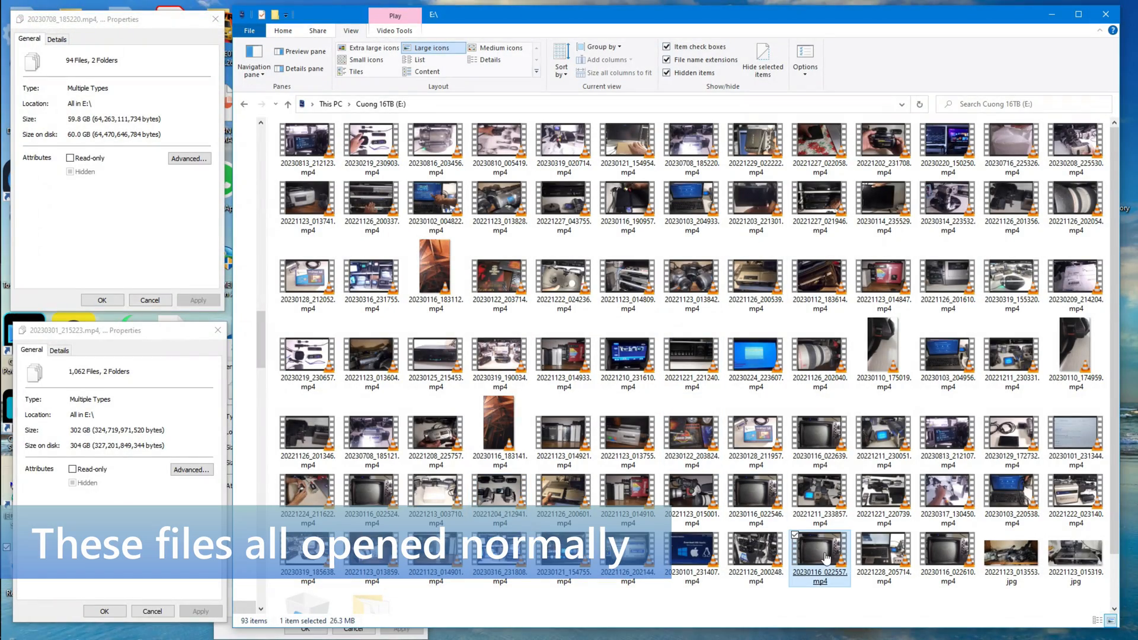
{"action": "double_click", "coordinate": [819, 554]}
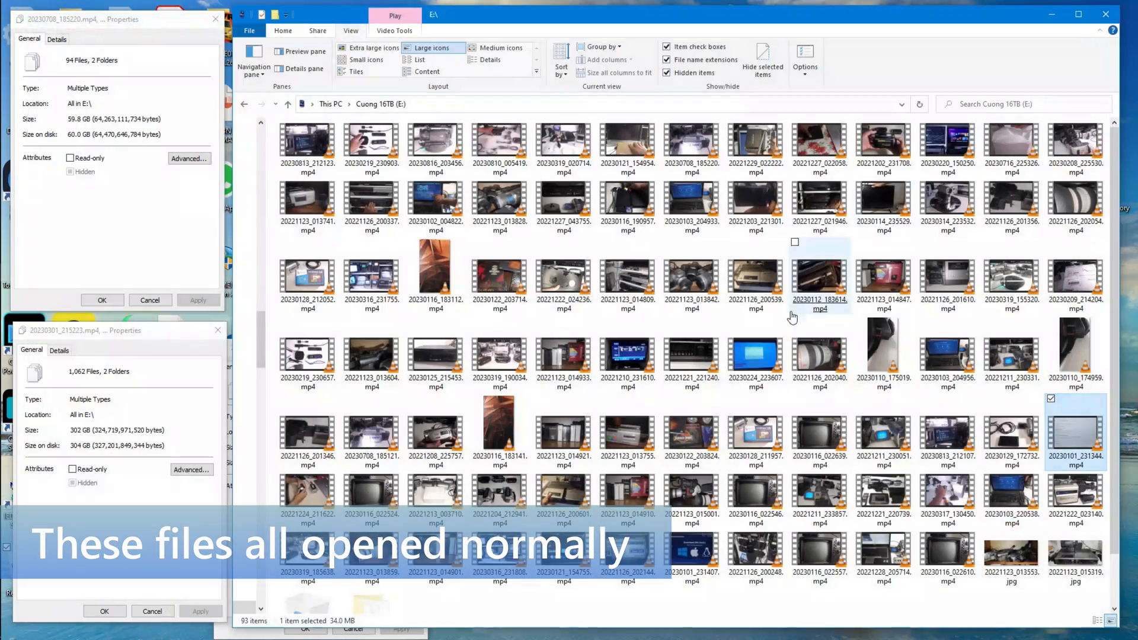
{"action": "left_click", "coordinate": [436, 554]}
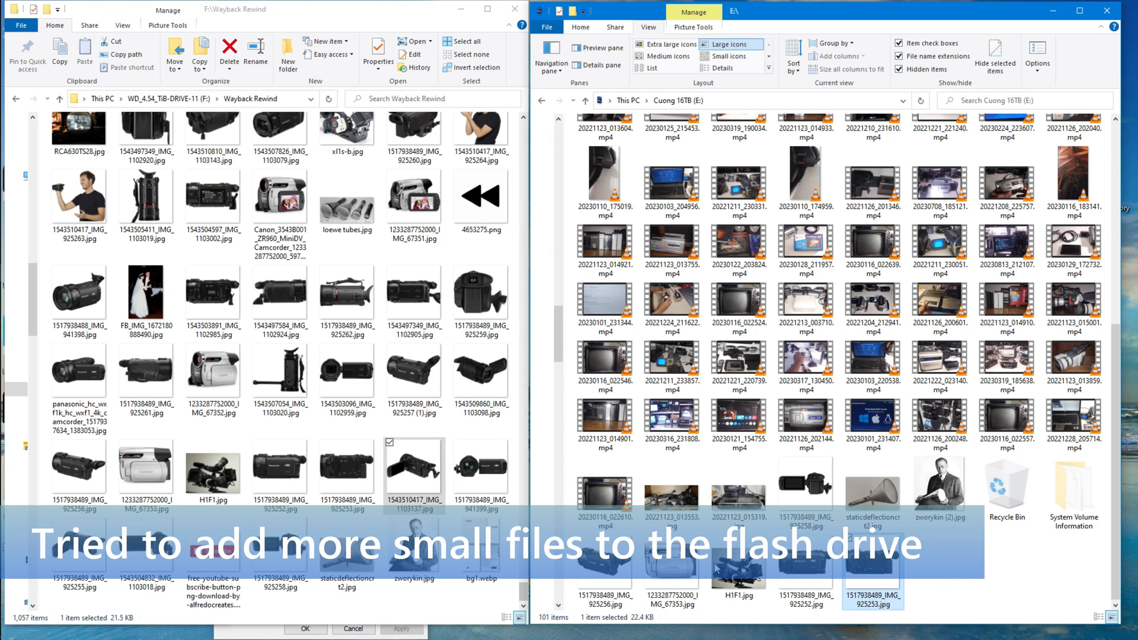
- Drag a camcorder picture onto drive E and select more pictures to copy
{"action": "left_click_drag", "start_coordinate": [414, 472], "coordinate": [940, 566]}
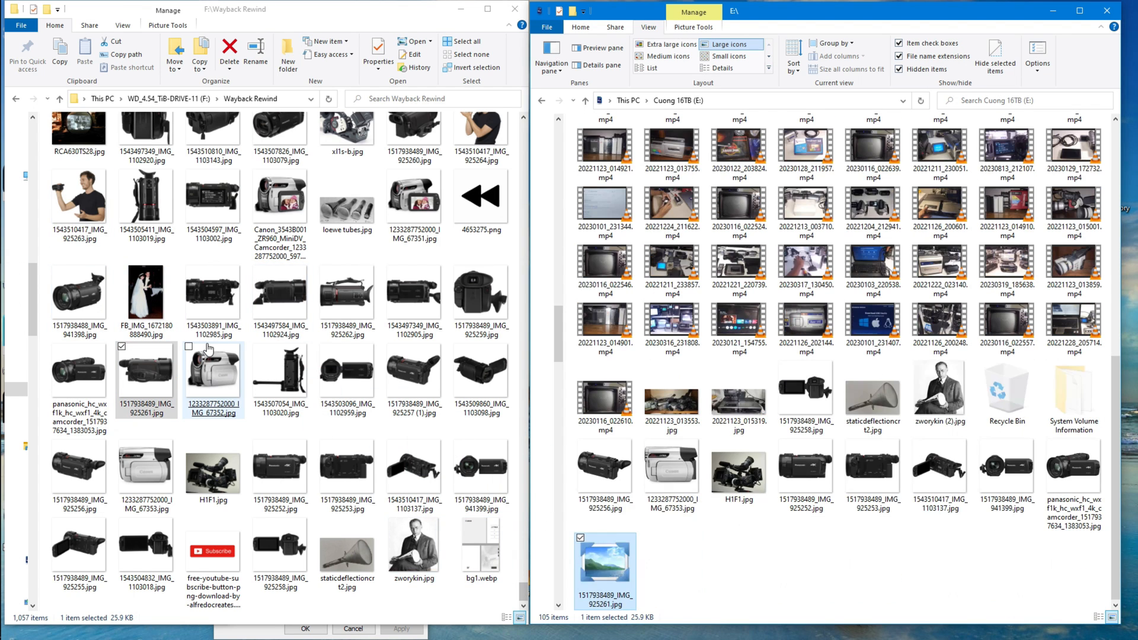
{"action": "left_click", "coordinate": [213, 372]}
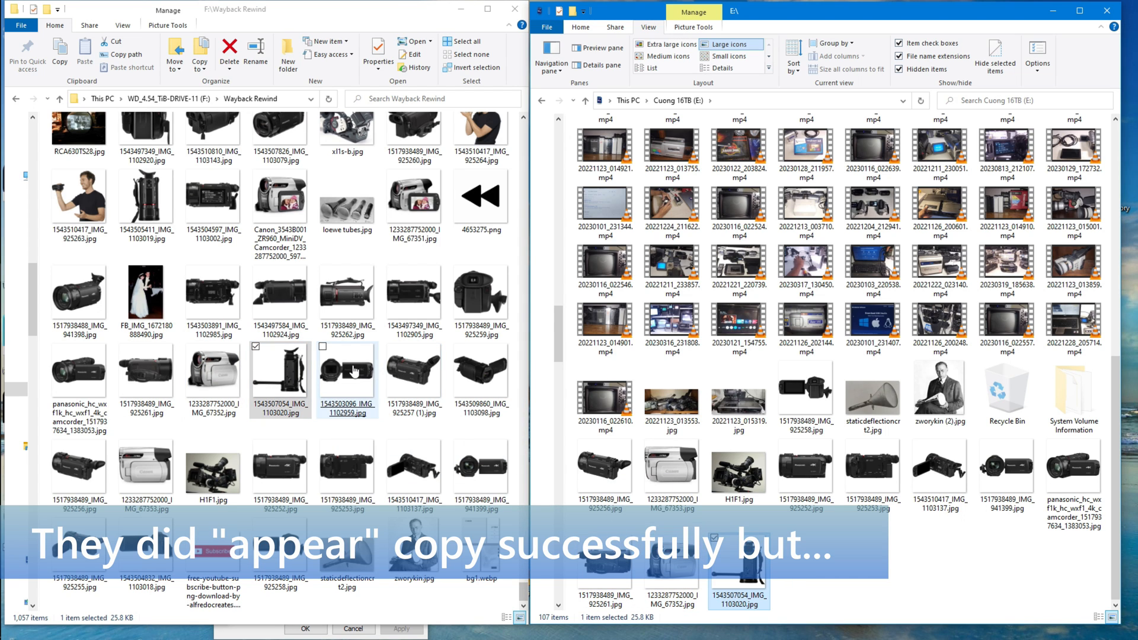
{"action": "left_click", "coordinate": [347, 381]}
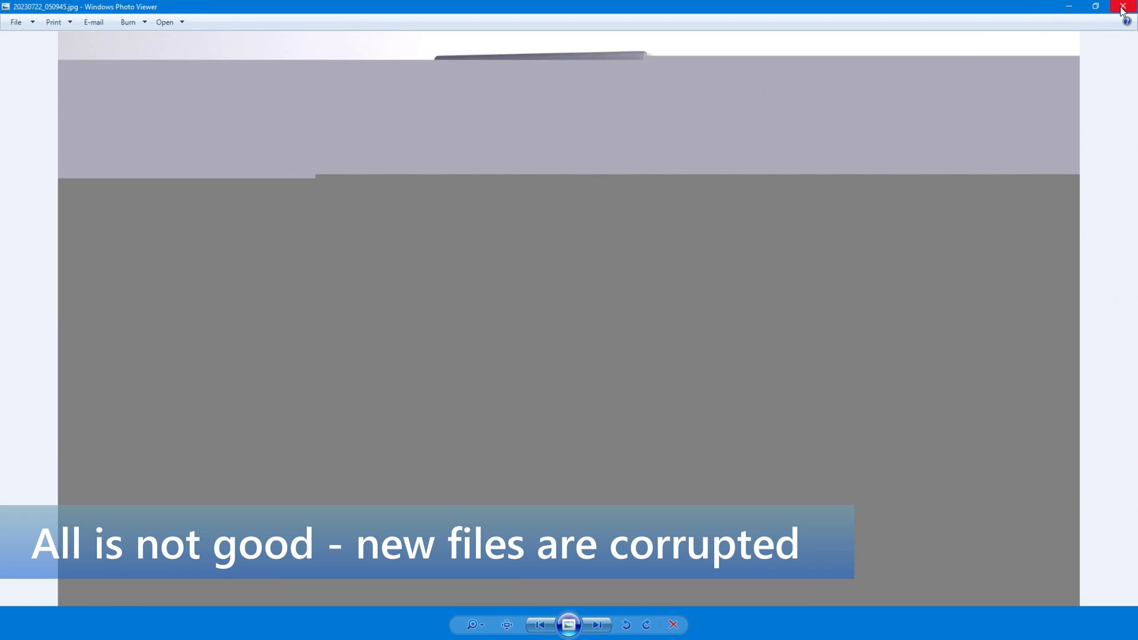
- Close the grey, corrupted photo in Windows Photo Viewer
{"action": "left_click", "coordinate": [1129, 7]}
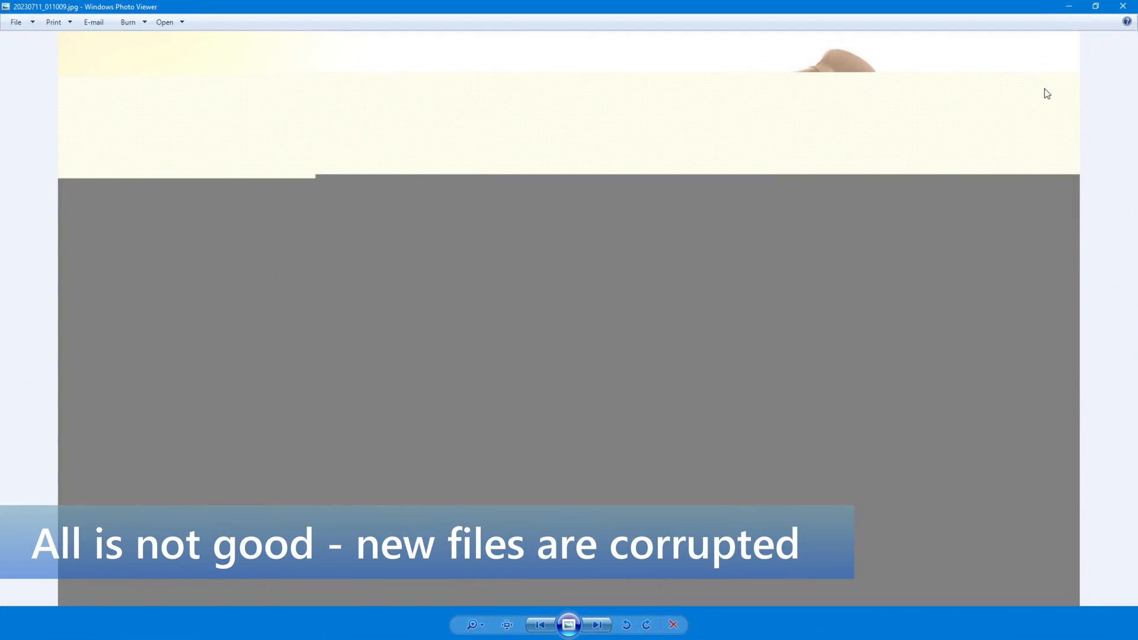
{"action": "mouse_move", "coordinate": [1104, 20]}
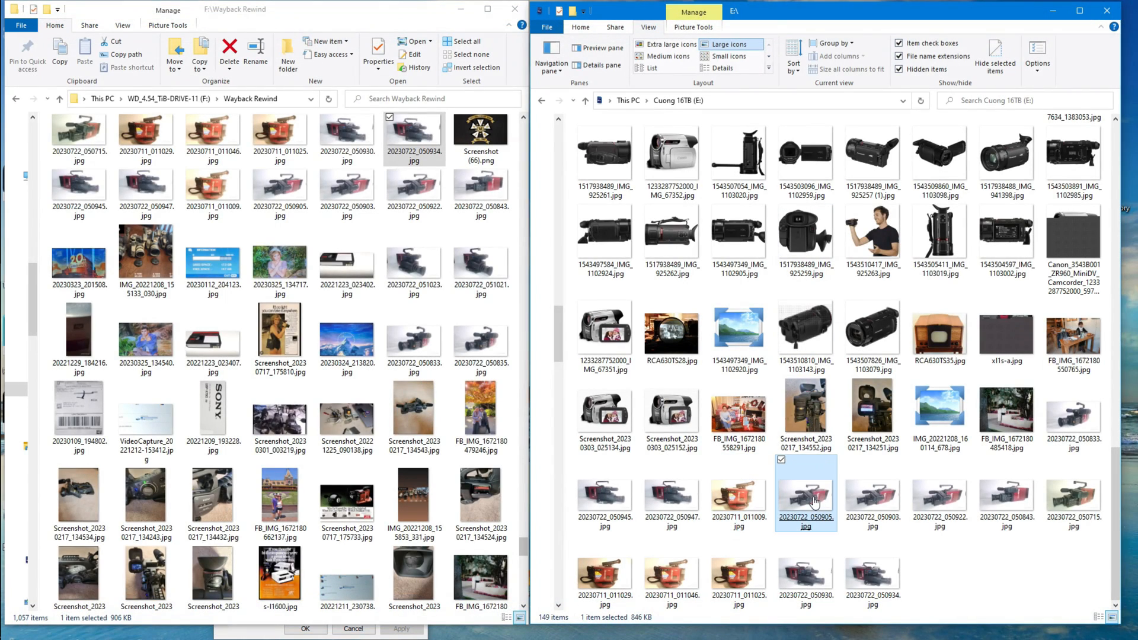
- Open a newly copied photo on drive E to check it
{"action": "double_click", "coordinate": [805, 487]}
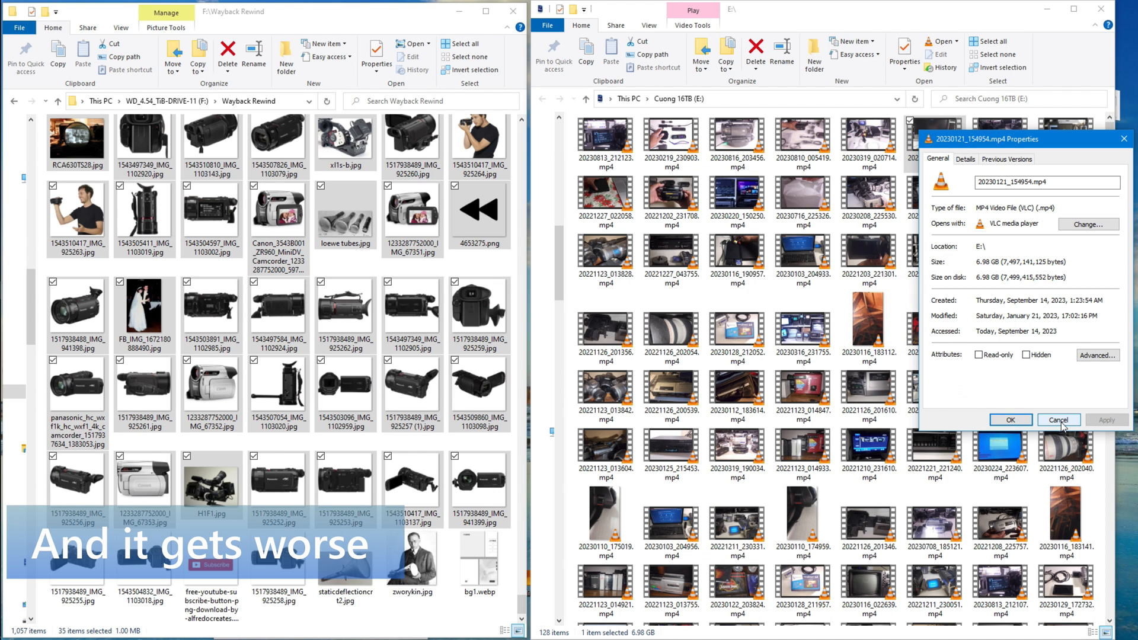
- Cancel the Properties dialog and play 20230319_020714.mp4 in VLC
{"action": "left_click", "coordinate": [1058, 420]}
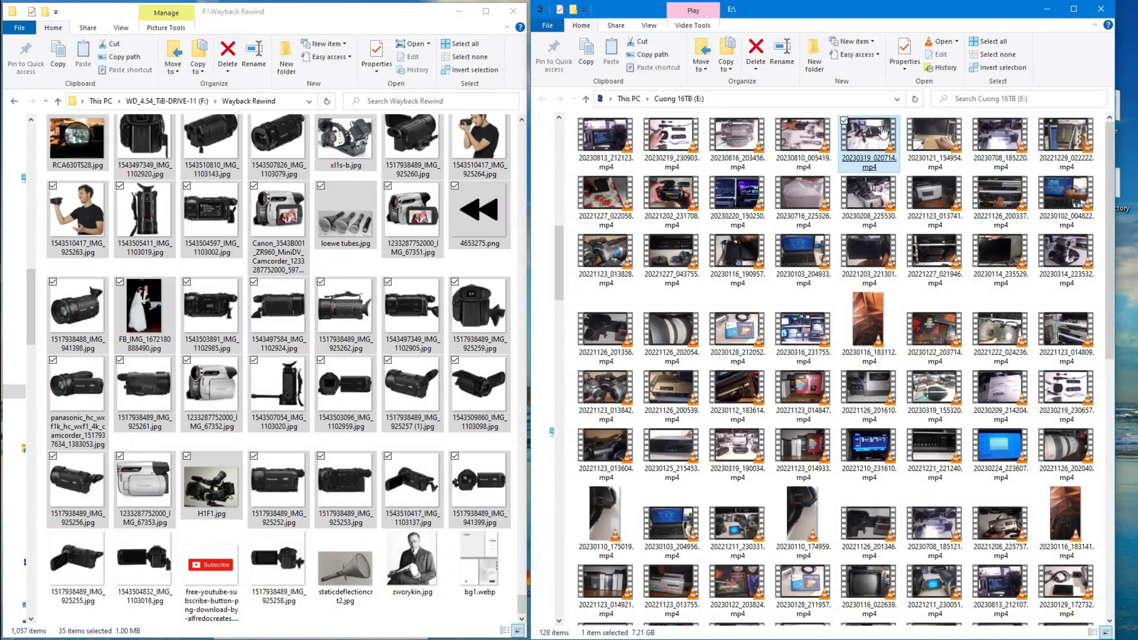
{"action": "double_click", "coordinate": [869, 135]}
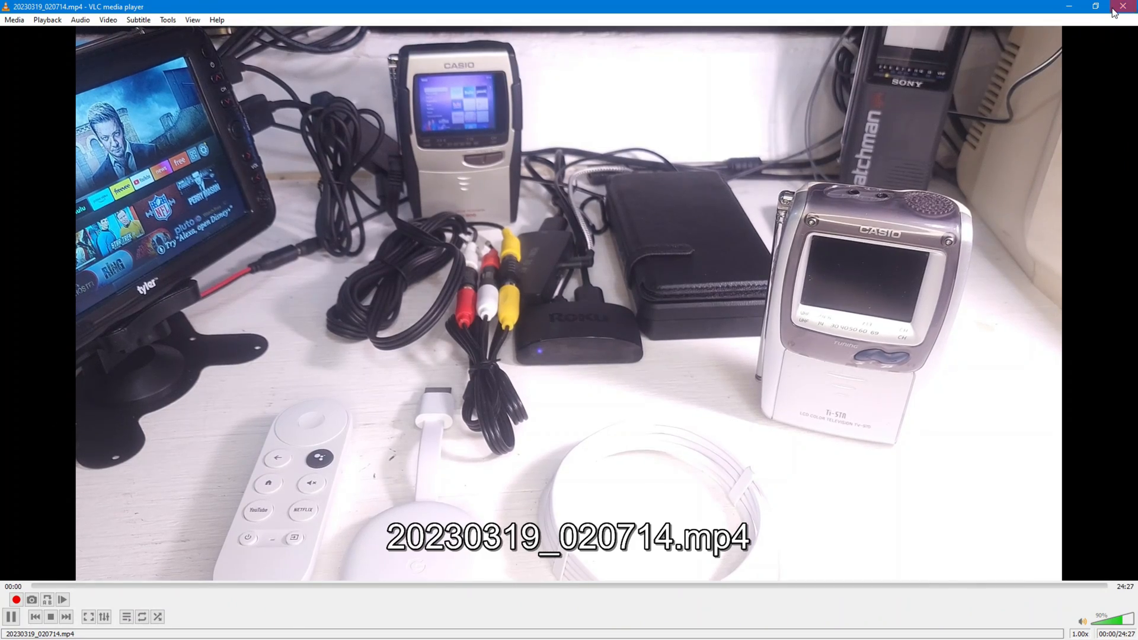